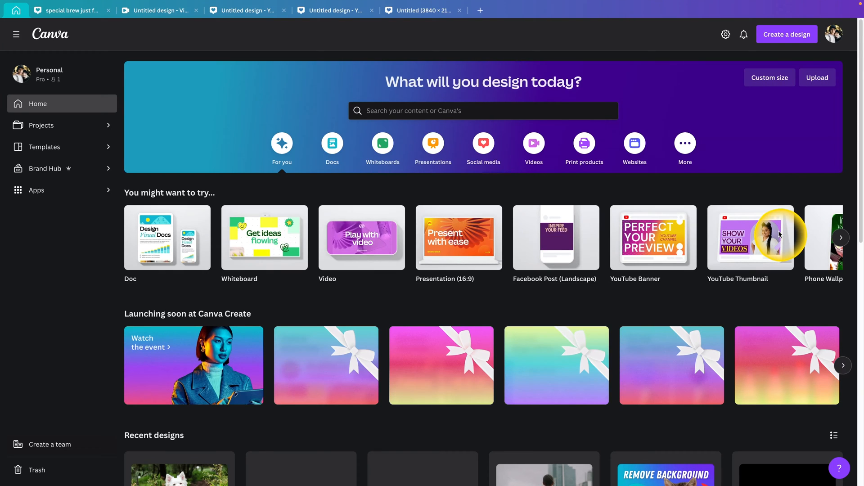
- Start a new blank YouTube Thumbnail design from Create a design
{"action": "left_click", "coordinate": [786, 34]}
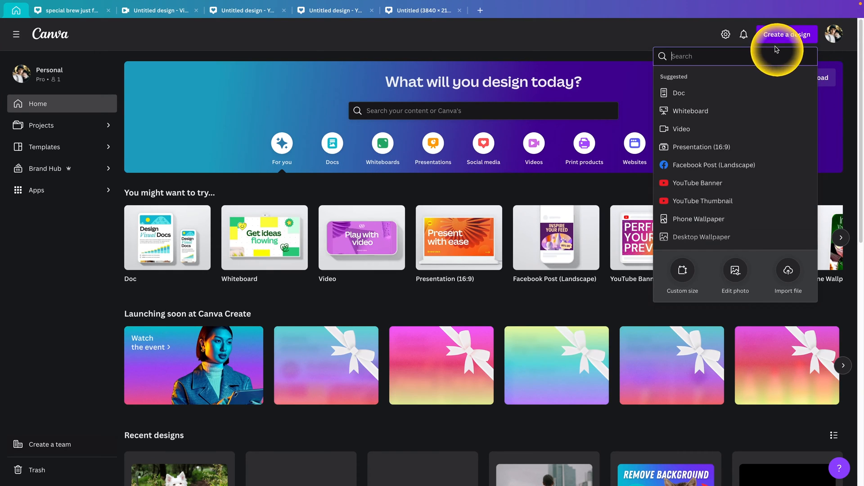
{"action": "mouse_move", "coordinate": [765, 136]}
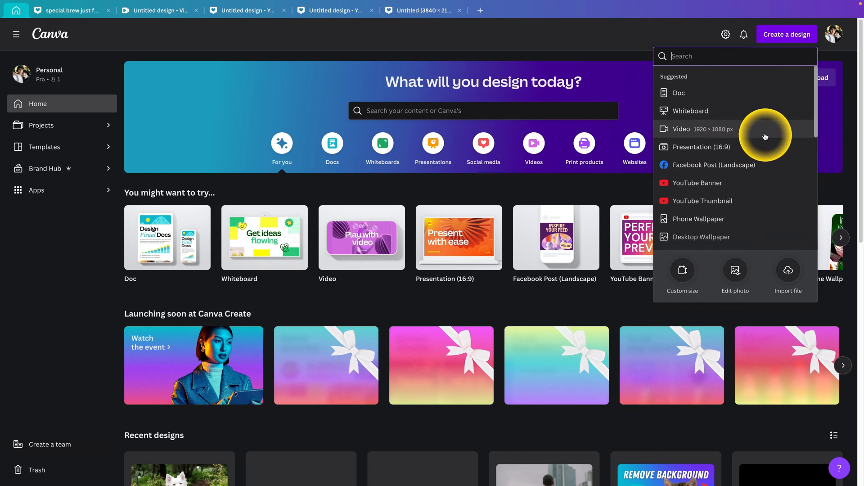
{"action": "mouse_move", "coordinate": [785, 205]}
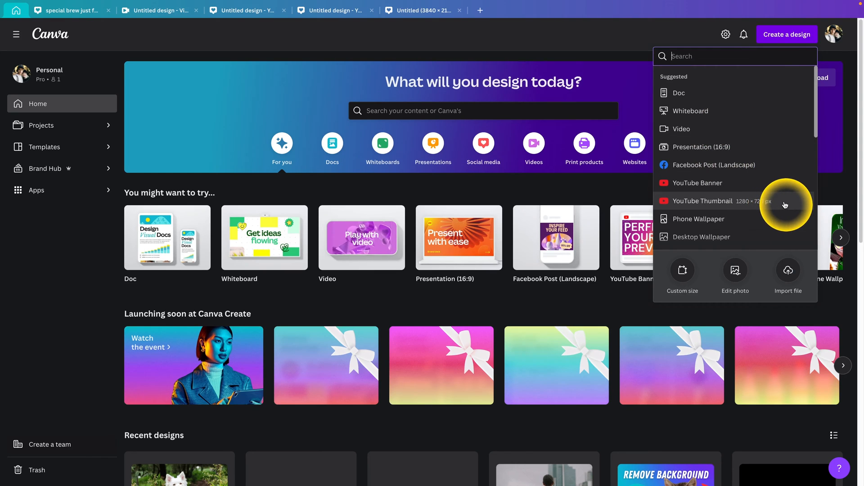
{"action": "left_click", "coordinate": [703, 201]}
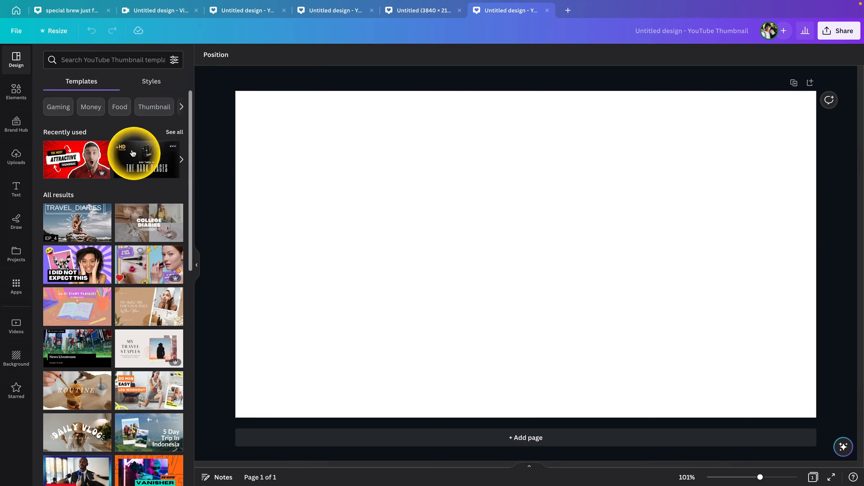
- Search the Elements library for 'gradient'
{"action": "left_click", "coordinate": [16, 92]}
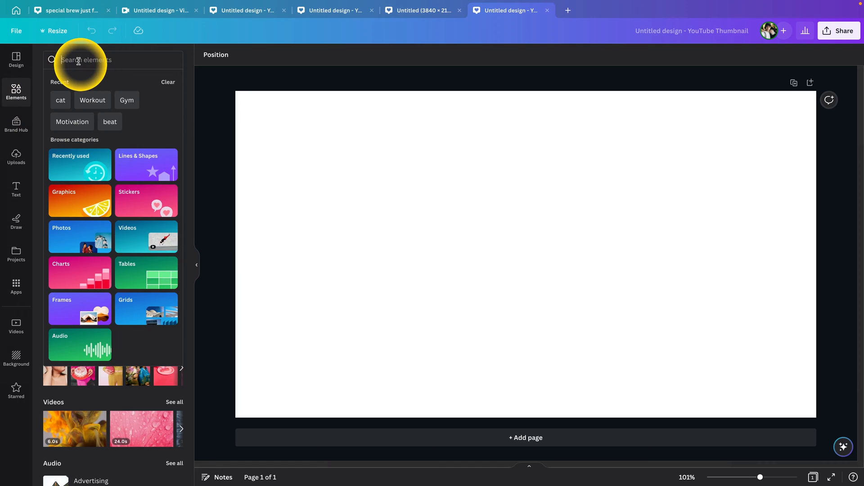
{"action": "type", "text": "gradient"}
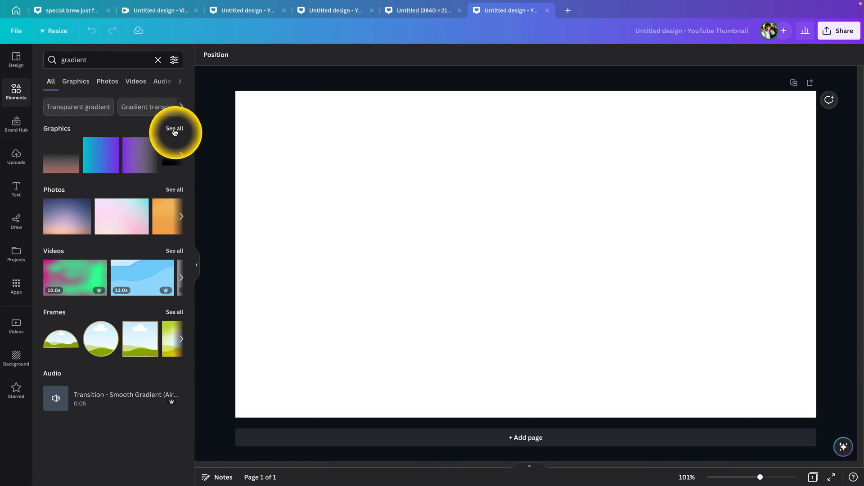
- Show all gradient graphics and add the teal-to-purple gradient as the canvas background
{"action": "left_click", "coordinate": [174, 128]}
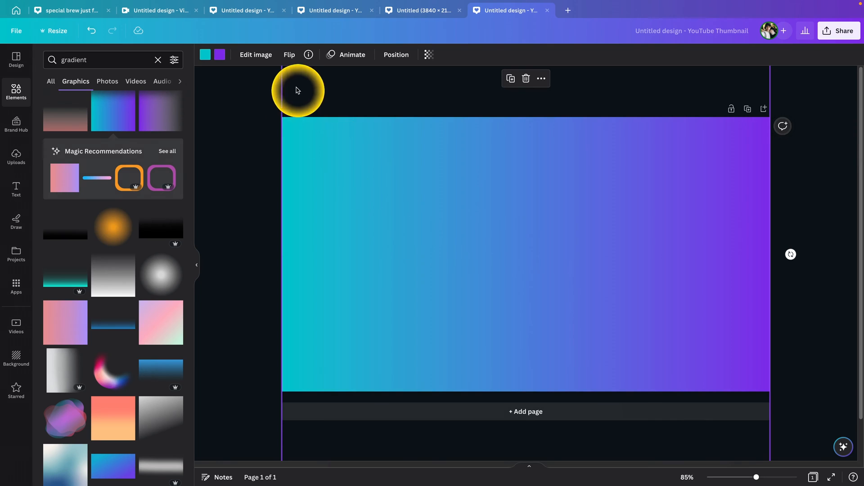
{"action": "mouse_move", "coordinate": [219, 54]}
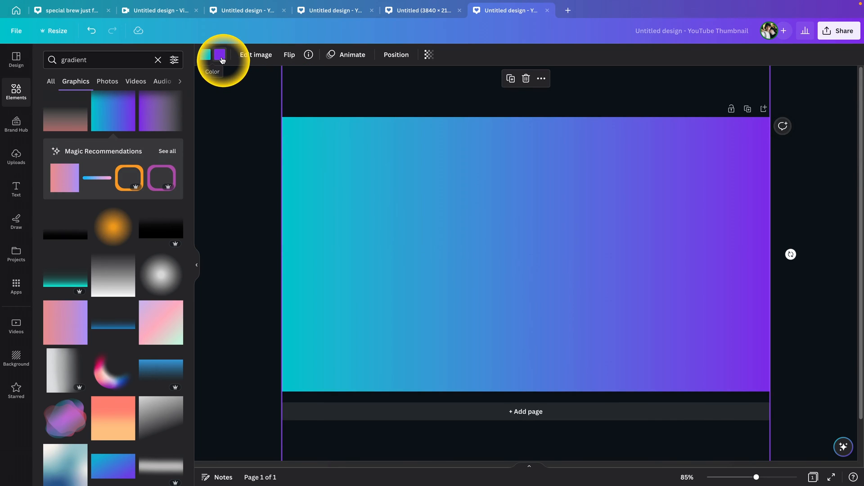
- Recolour the gradient's purple stop to Pink and its teal stop to orange
{"action": "left_click", "coordinate": [219, 54]}
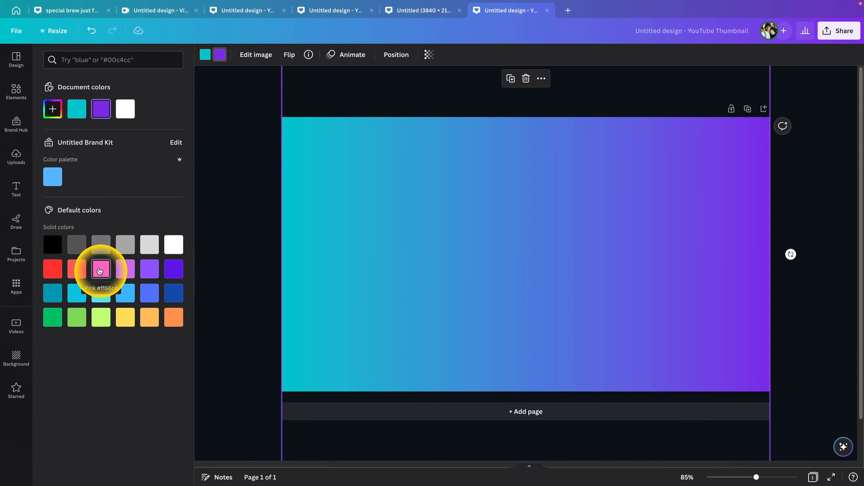
{"action": "left_click", "coordinate": [100, 270]}
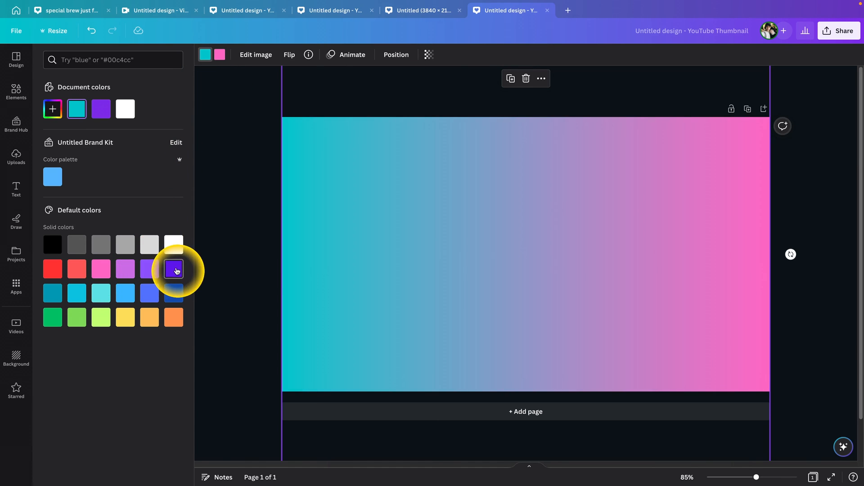
{"action": "left_click", "coordinate": [173, 317]}
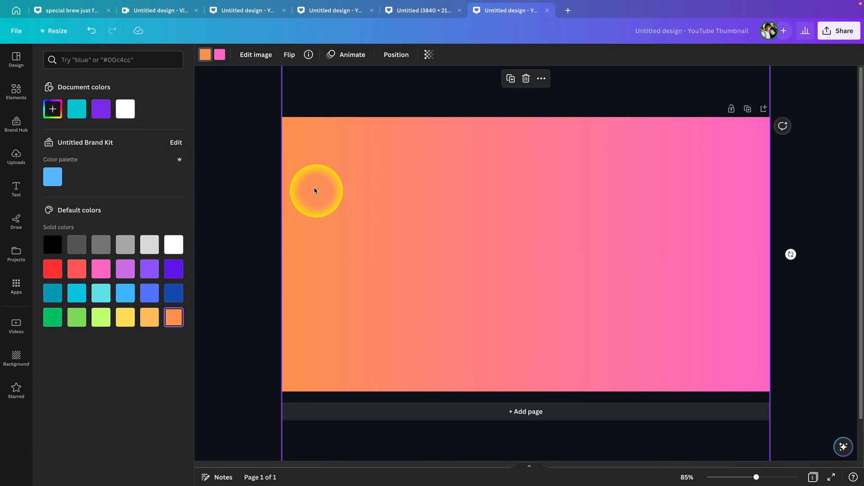
{"action": "left_click_drag", "start_coordinate": [317, 190], "coordinate": [286, 155]}
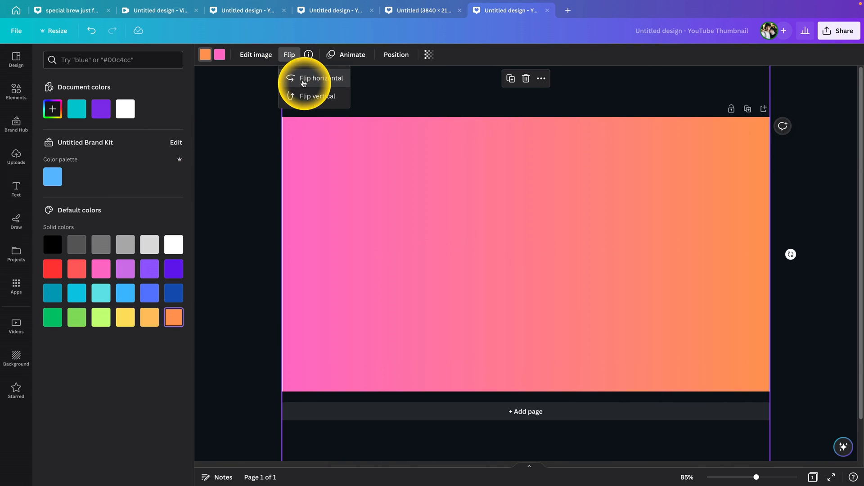
{"action": "mouse_move", "coordinate": [297, 98]}
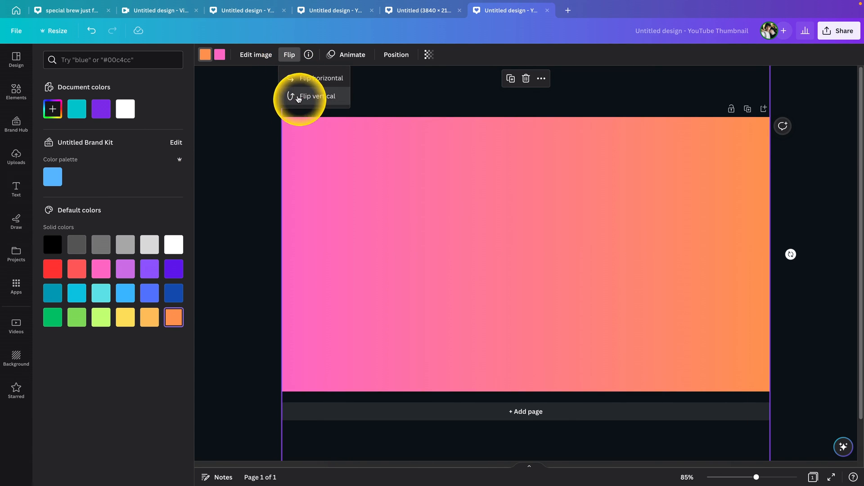
{"action": "mouse_move", "coordinate": [311, 167]}
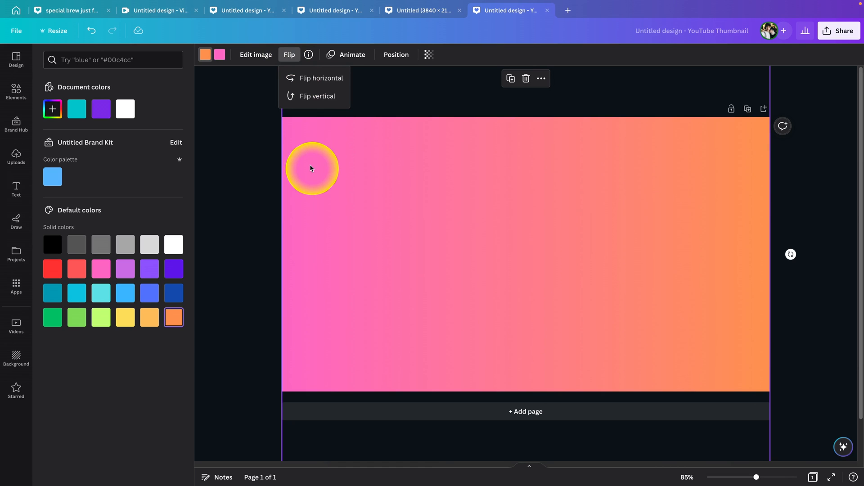